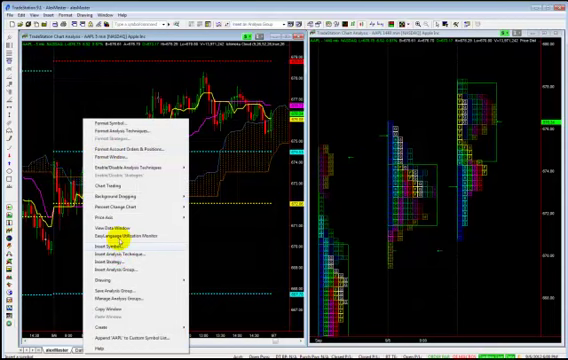
- Open the Data Window for the AAPL 5-minute chart to list bar date, time and OHLC values
click(120, 234)
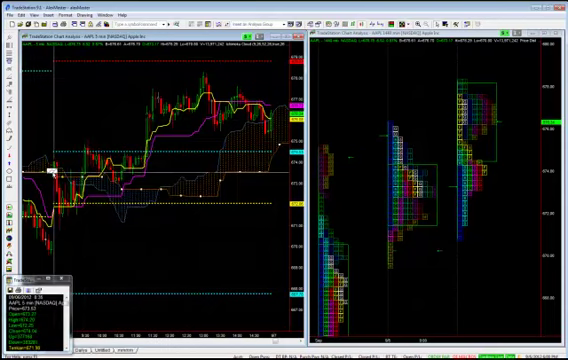